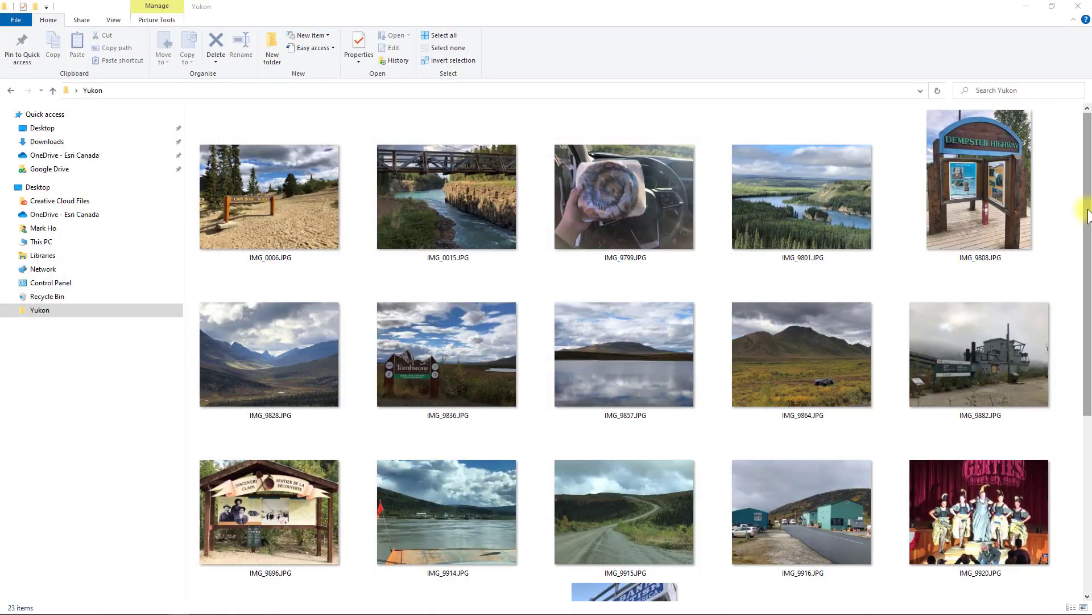
Inspect the IMG_9828 photo's properties to confirm its GPS metadata details
scroll("down", 3)
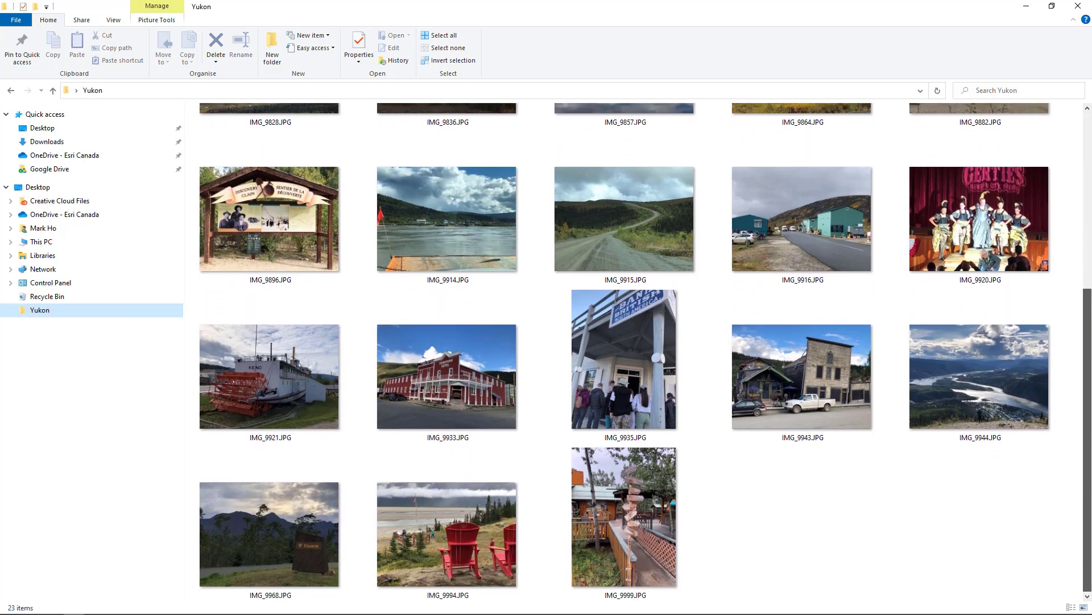
scroll("up", 3)
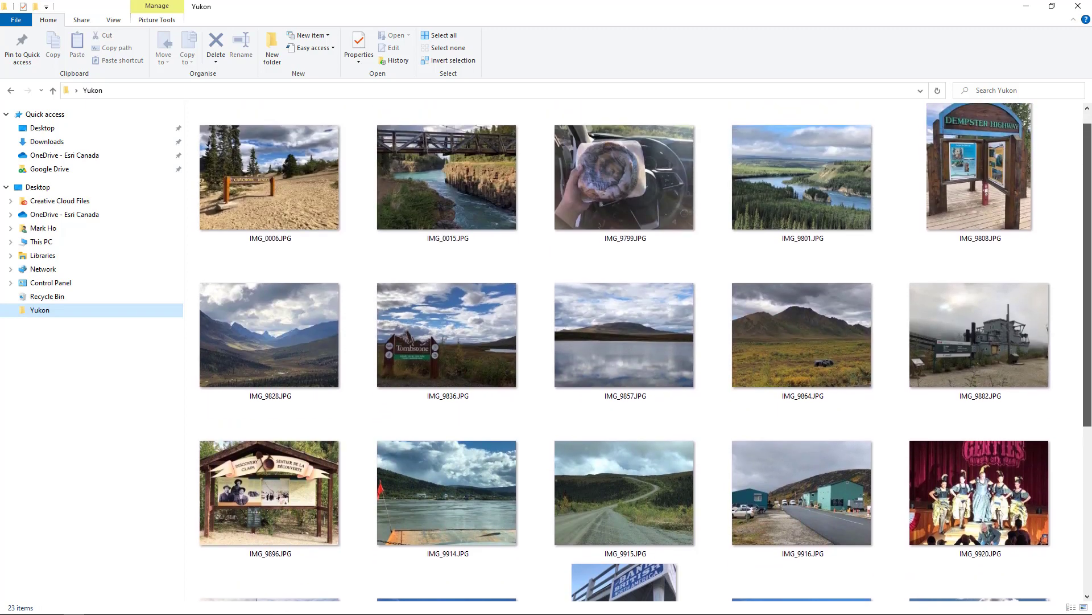
left_click(271, 335)
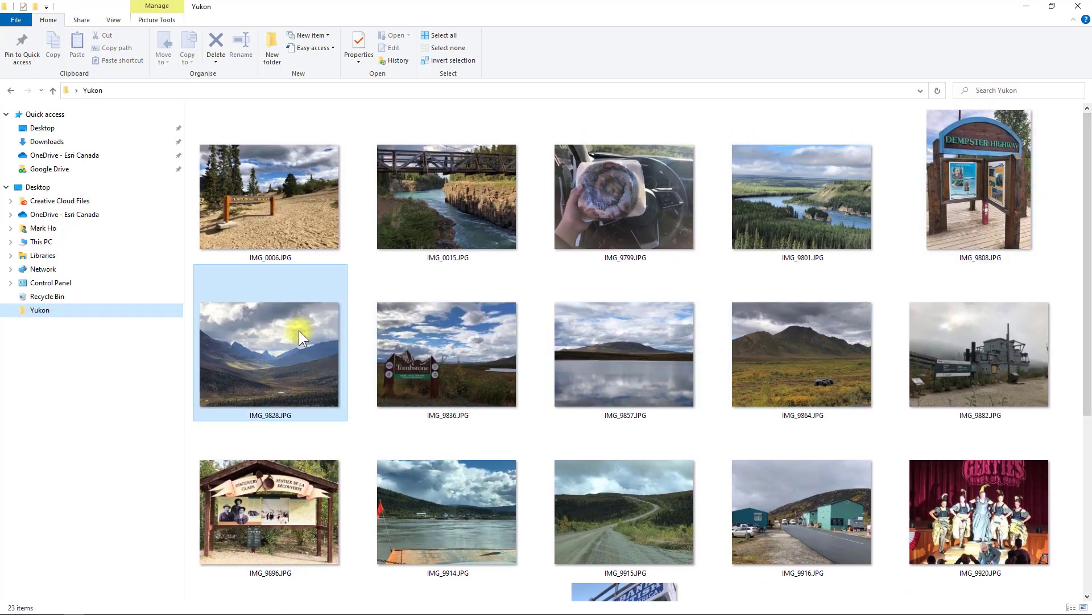
right_click(299, 338)
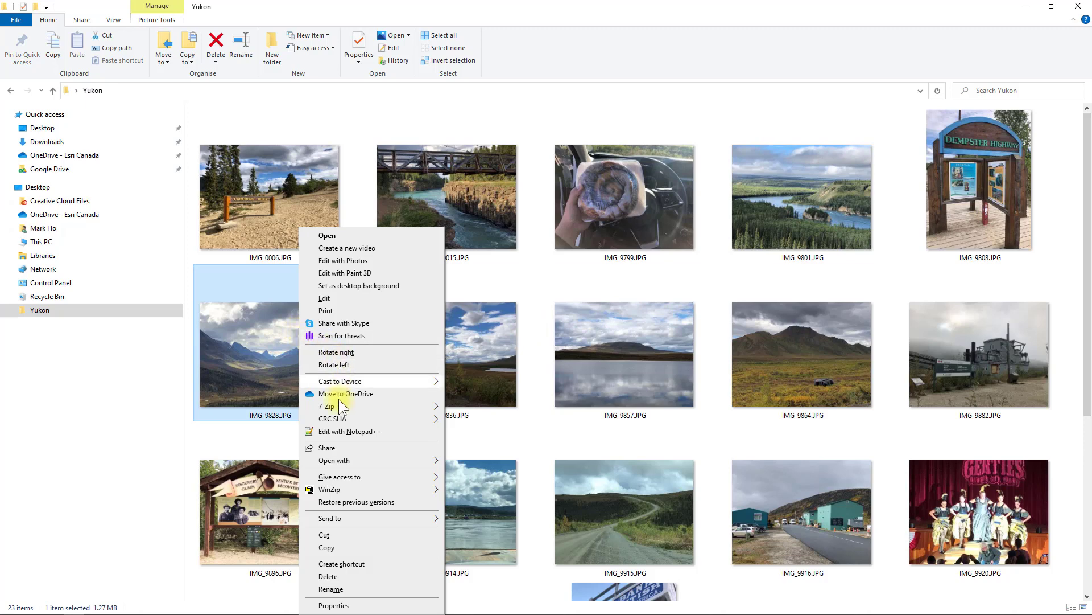
left_click(333, 604)
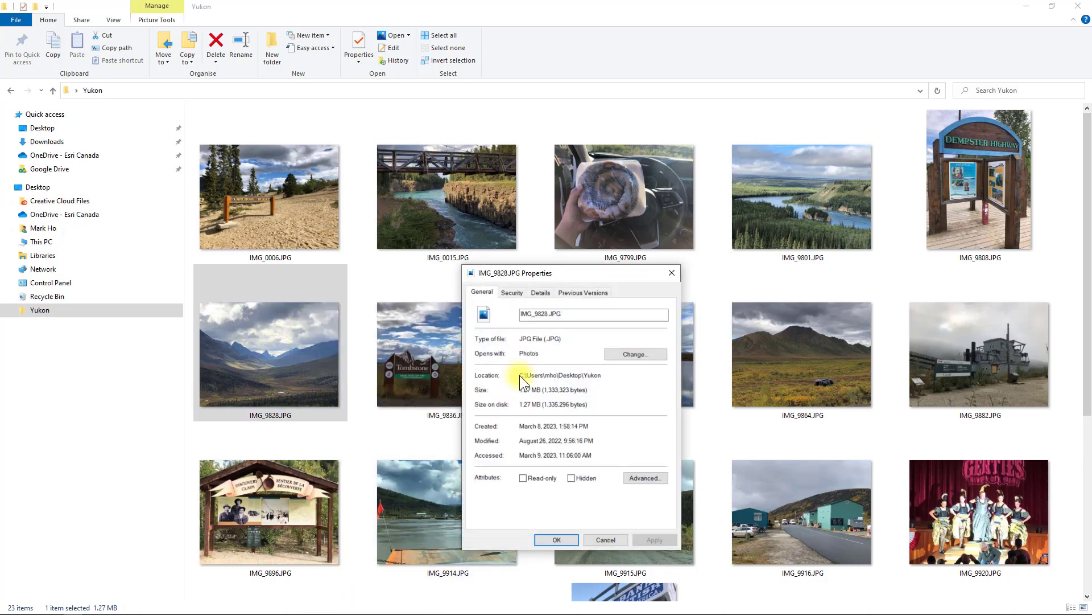
left_click(540, 292)
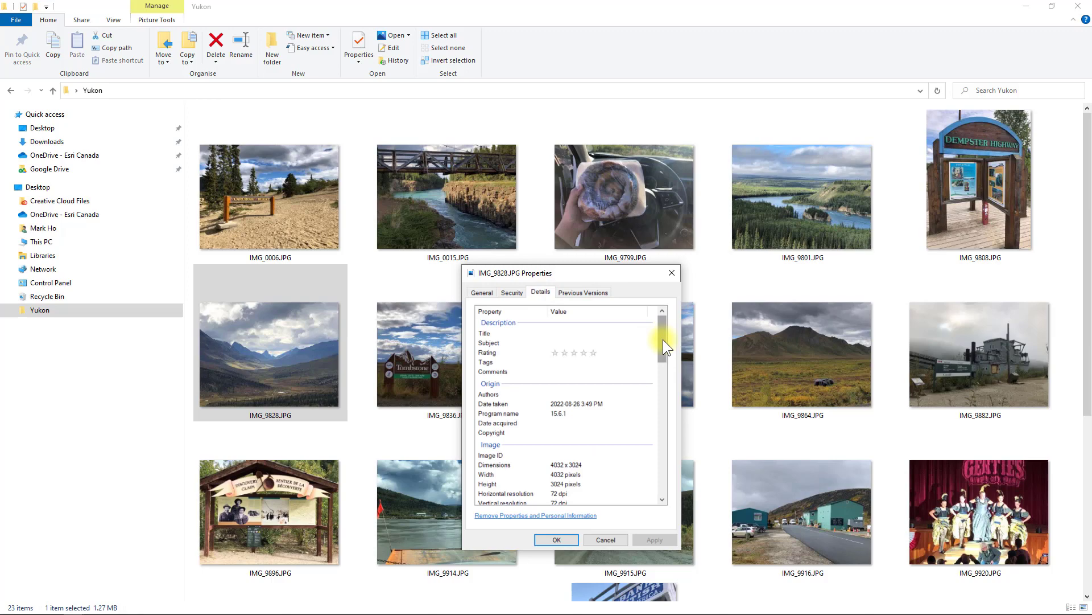
scroll("down", 3)
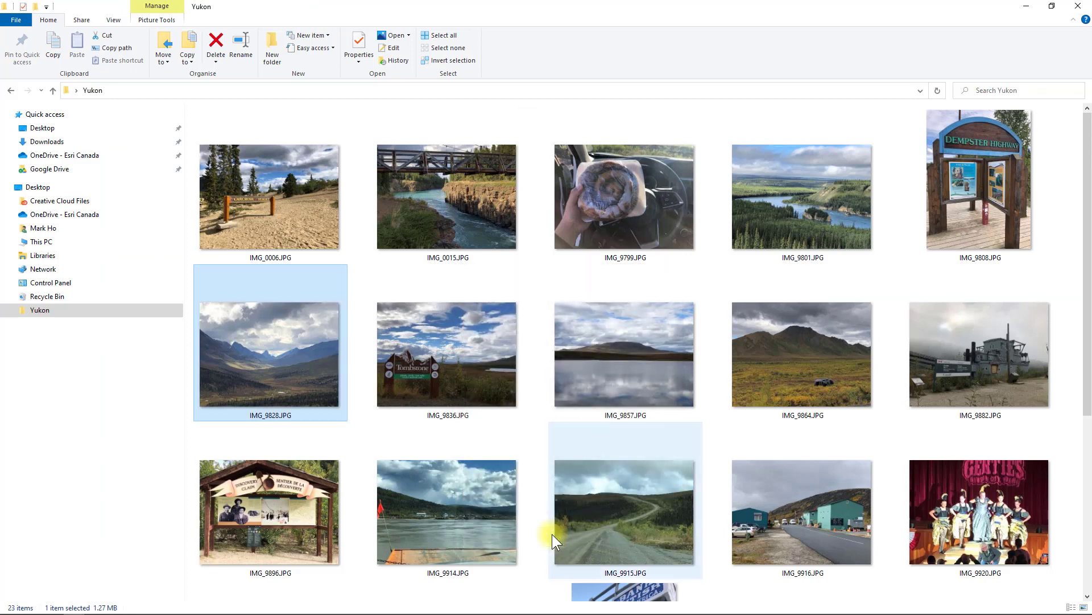
Compress all 23 selected Yukon photos into one zipped folder
right_click(279, 195)
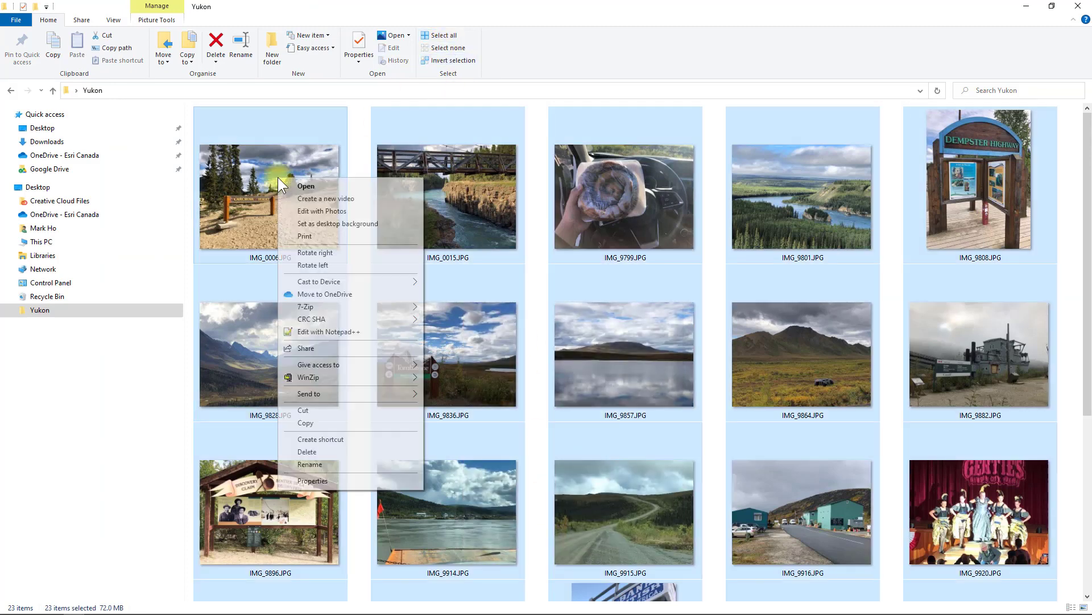
left_click(519, 404)
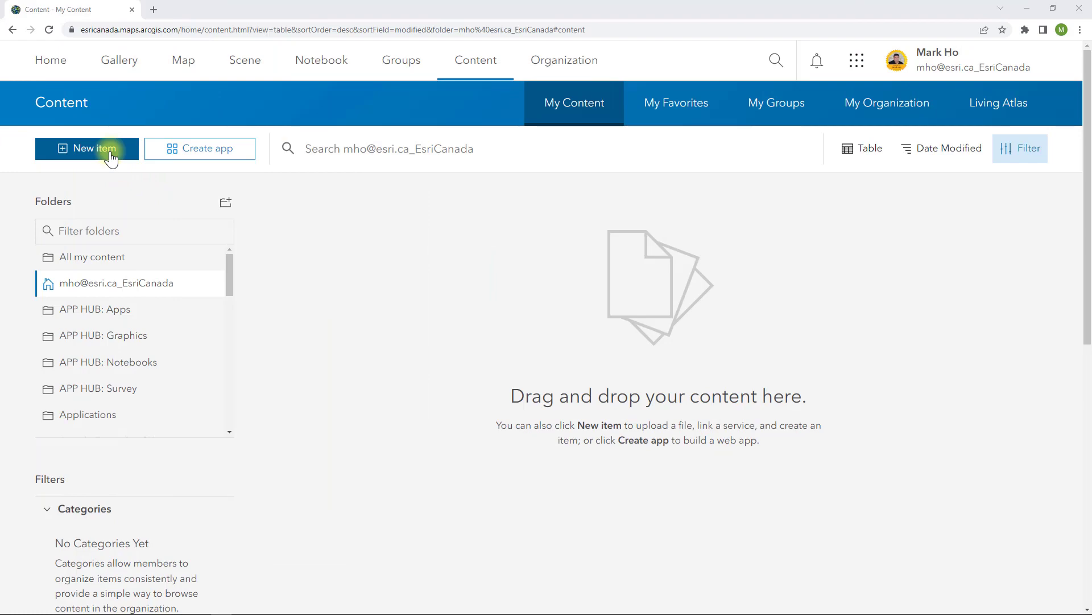
Add a new item from this device, choosing the My Yukon Trip.zip archive
left_click(87, 148)
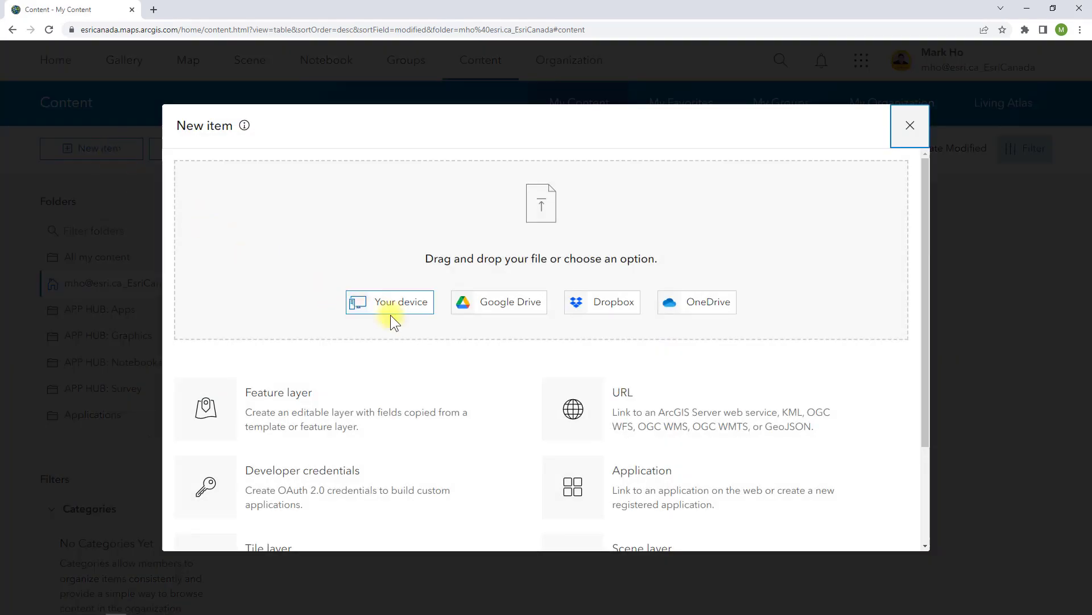
left_click(390, 302)
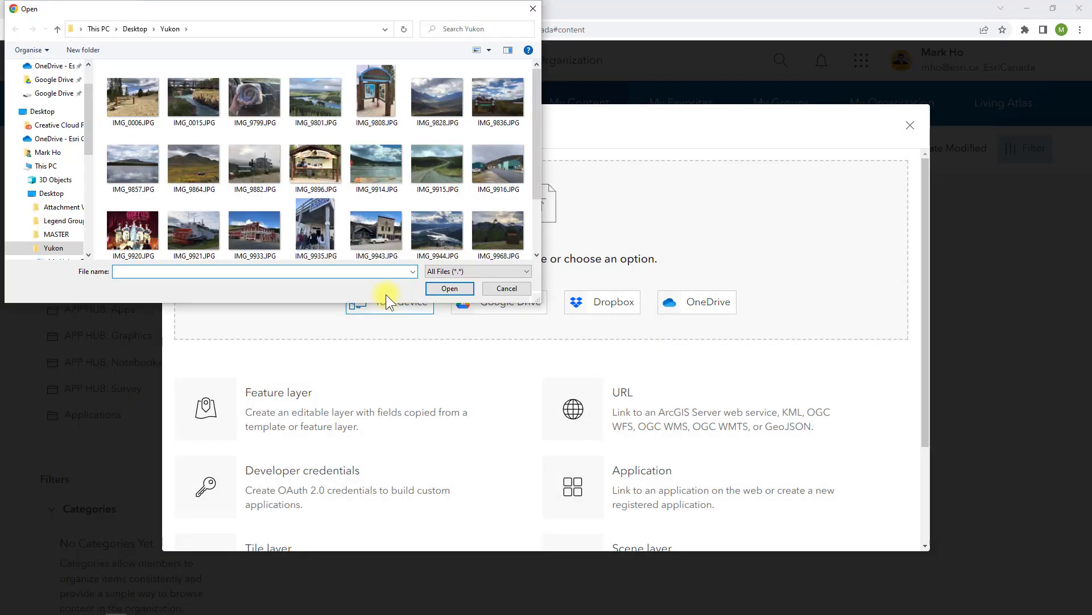
scroll("down", 3)
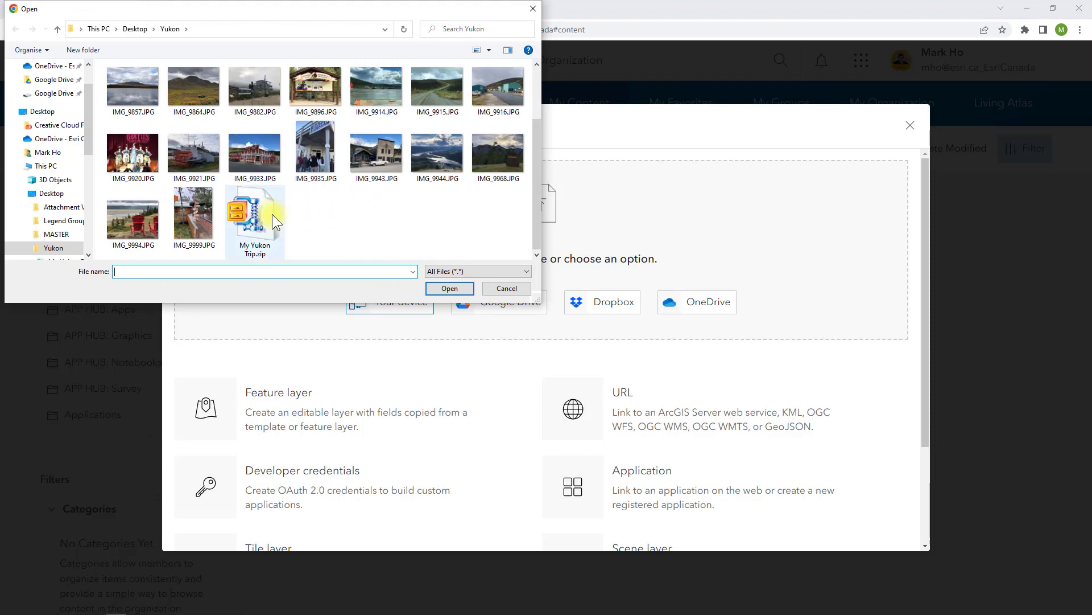
left_click(449, 288)
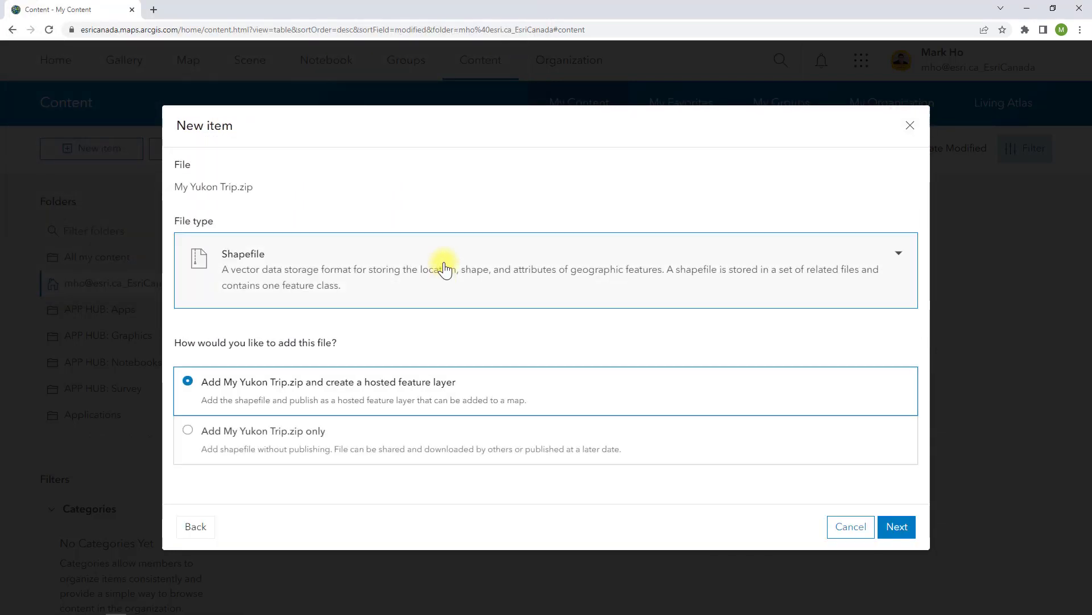
Upload it as Photos with locations and save it as a hosted feature layer
left_click(898, 252)
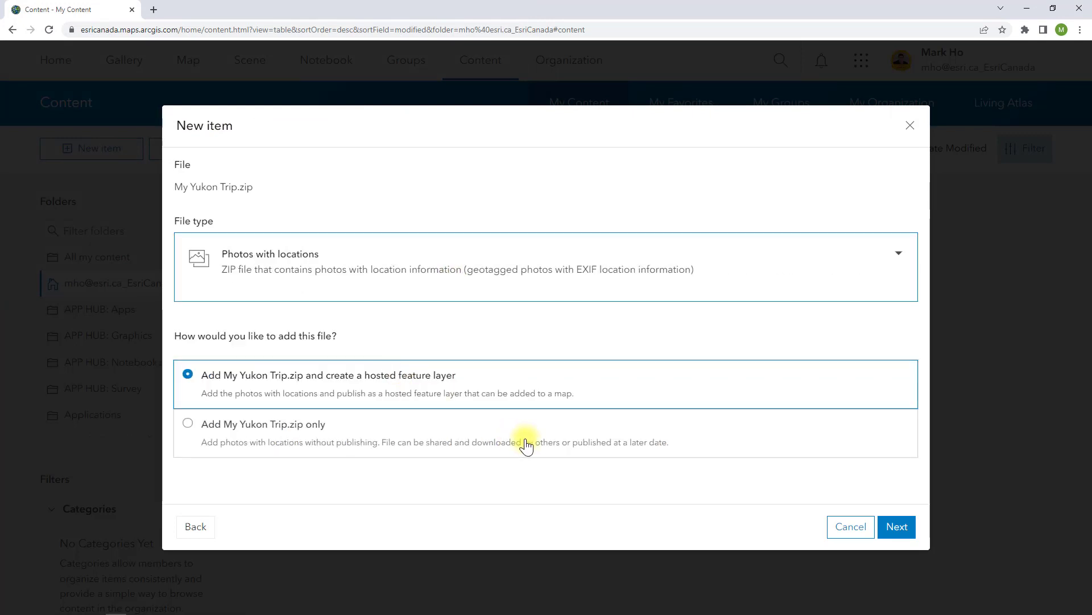
left_click(896, 526)
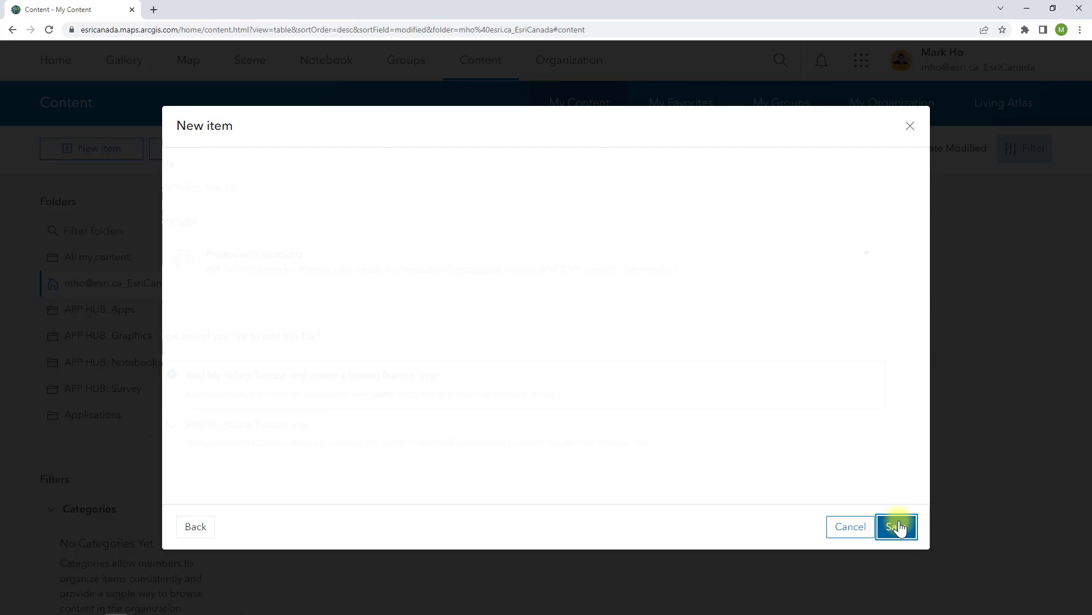
left_click(896, 526)
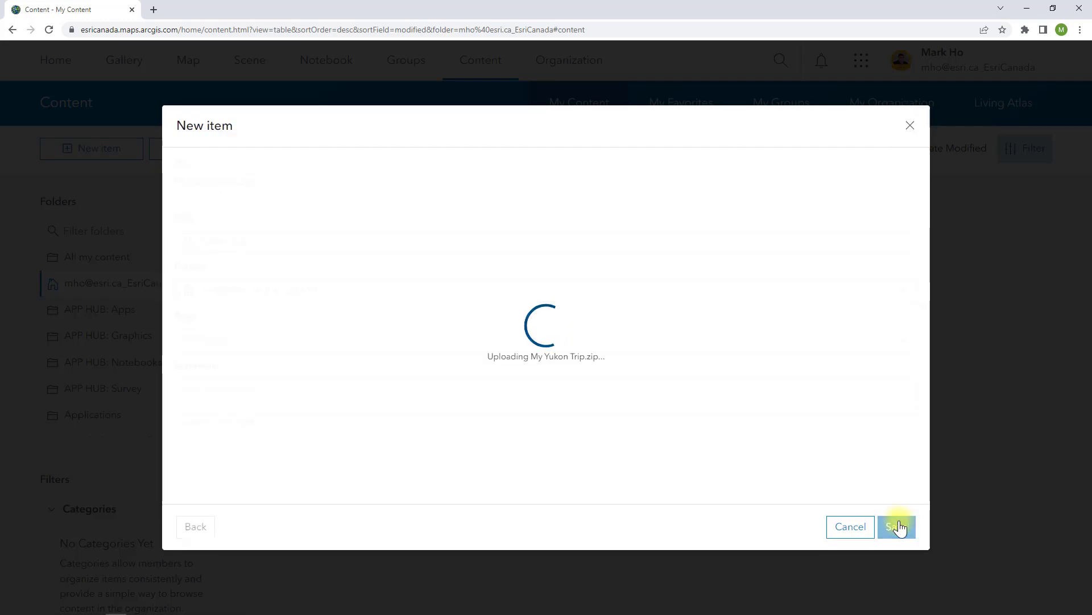
left_click(896, 526)
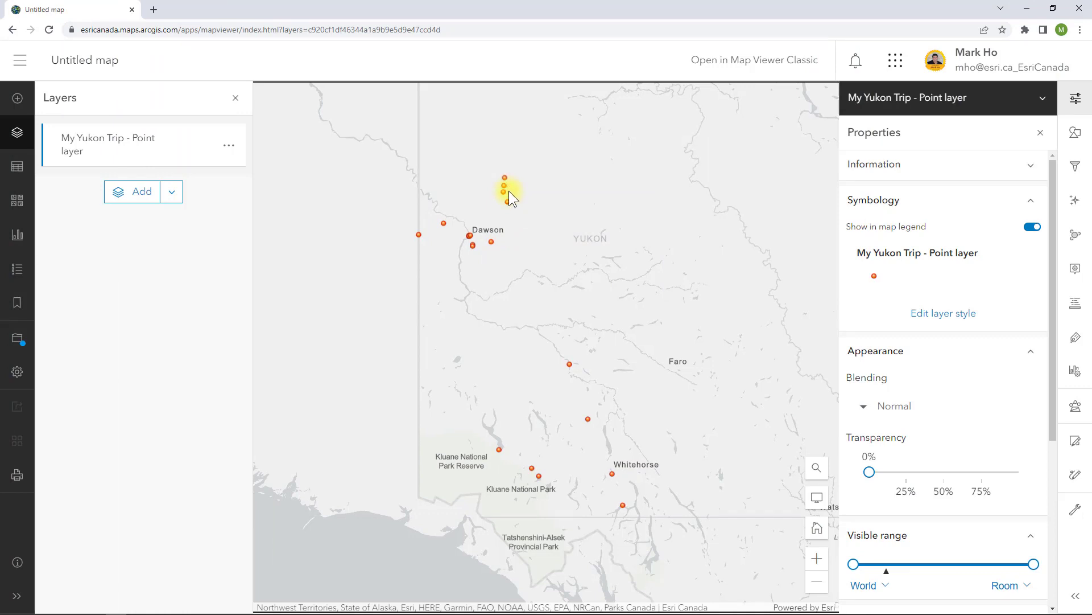
left_click(504, 193)
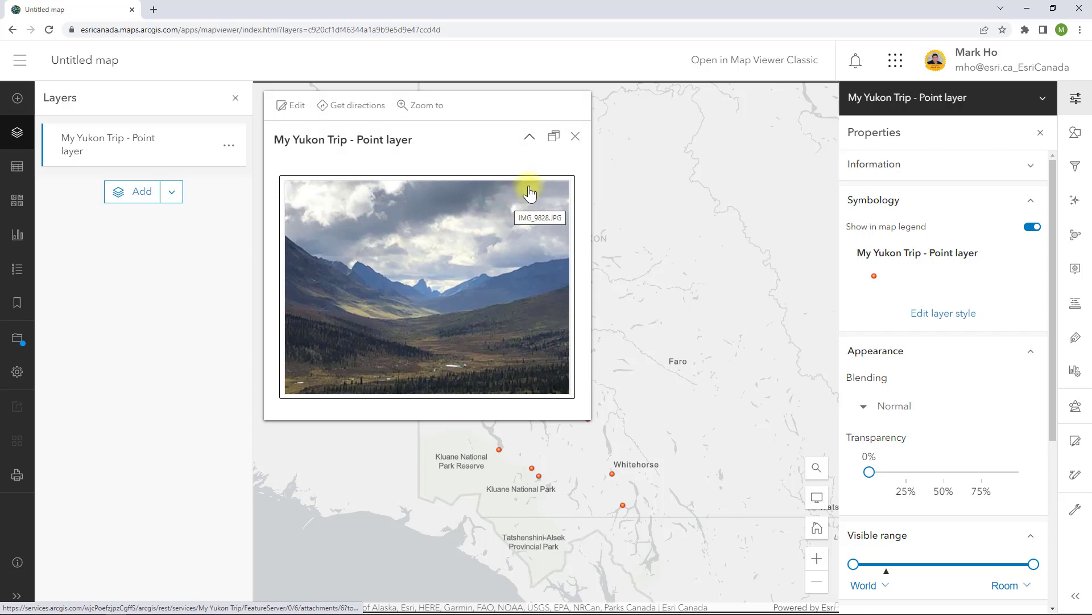
left_click(576, 135)
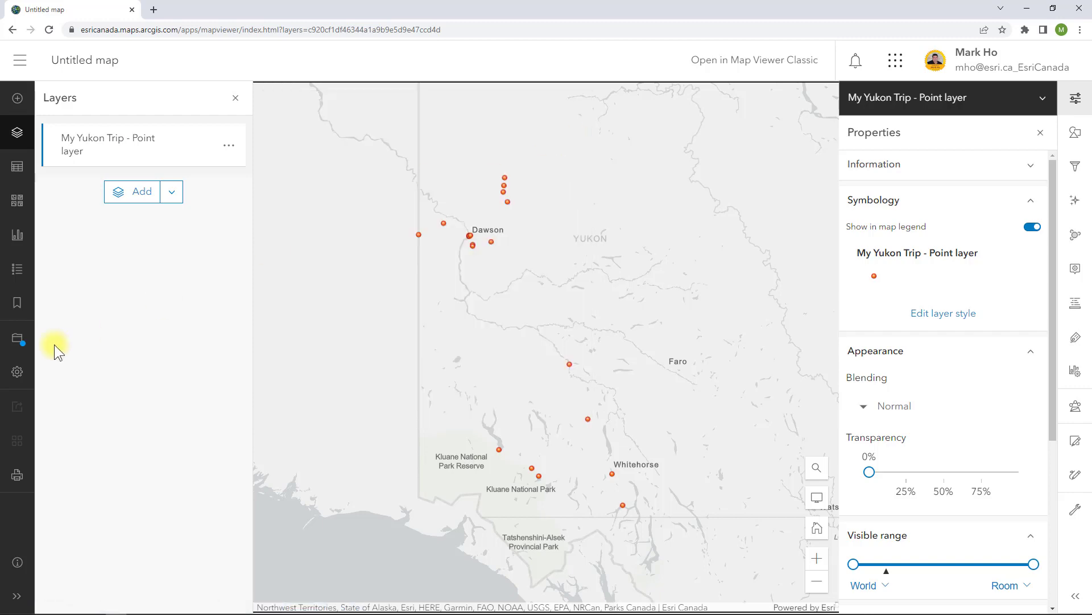
Save the map titled 'My Yukon Trip' and start creating an instant app from it
left_click(17, 339)
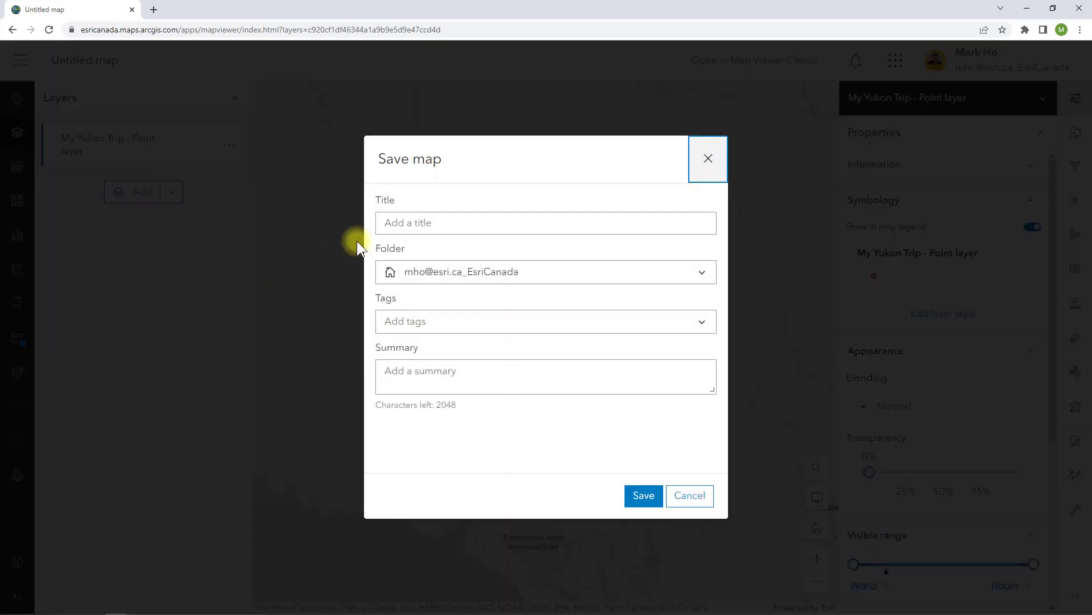
type("My Yukon Trip")
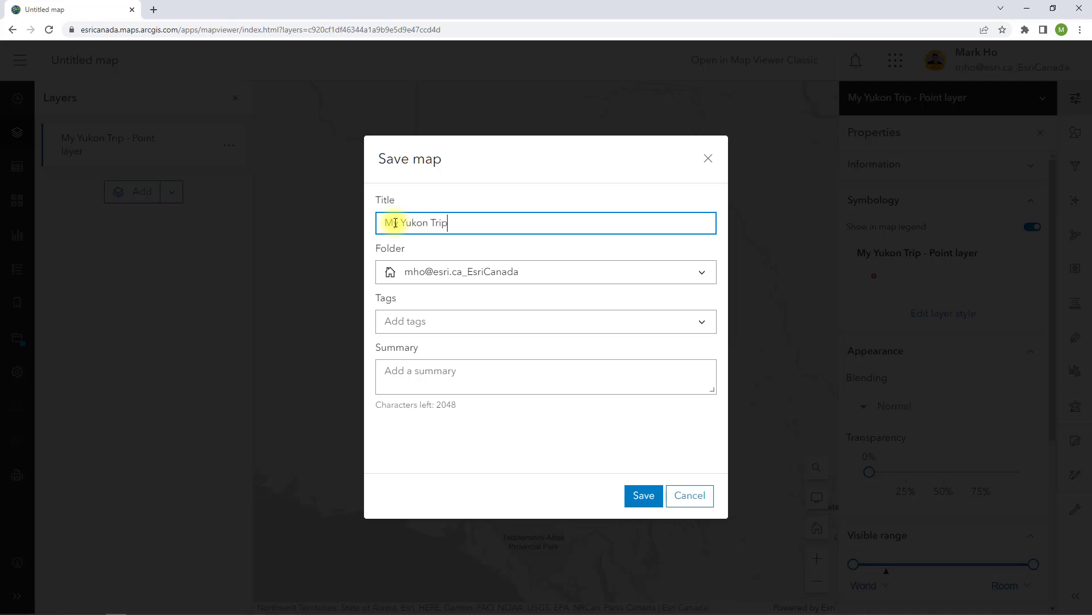
left_click(642, 495)
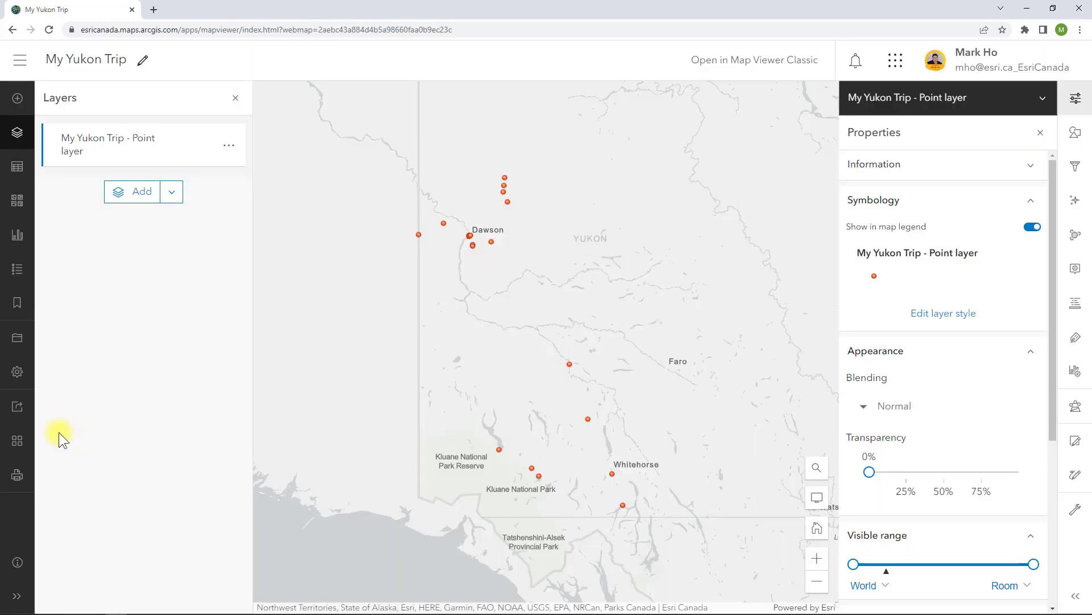
left_click(17, 439)
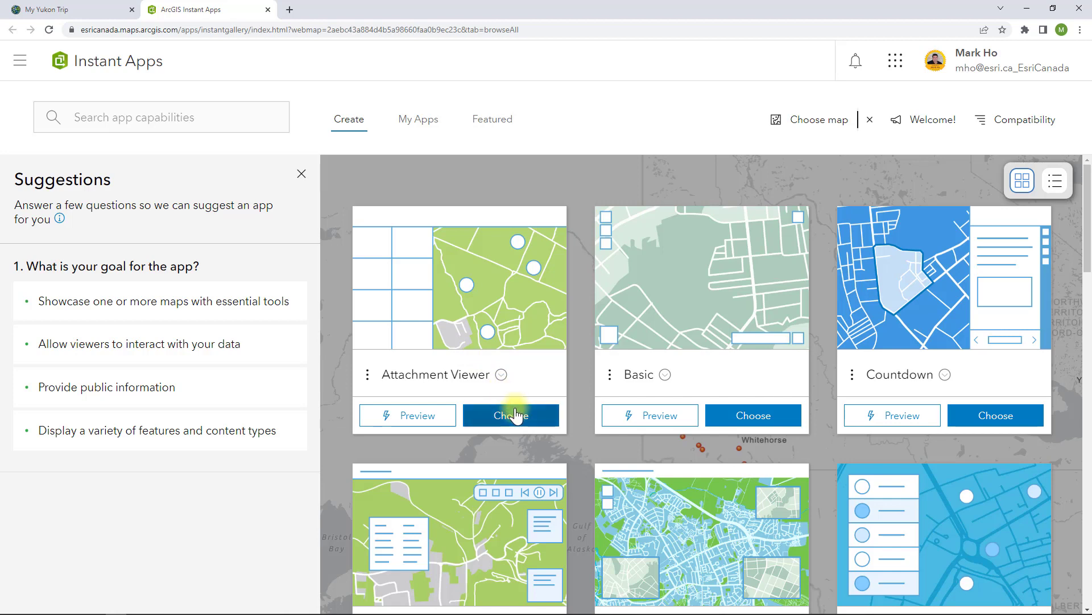
Choose the Attachment Viewer template for the new app
left_click(511, 415)
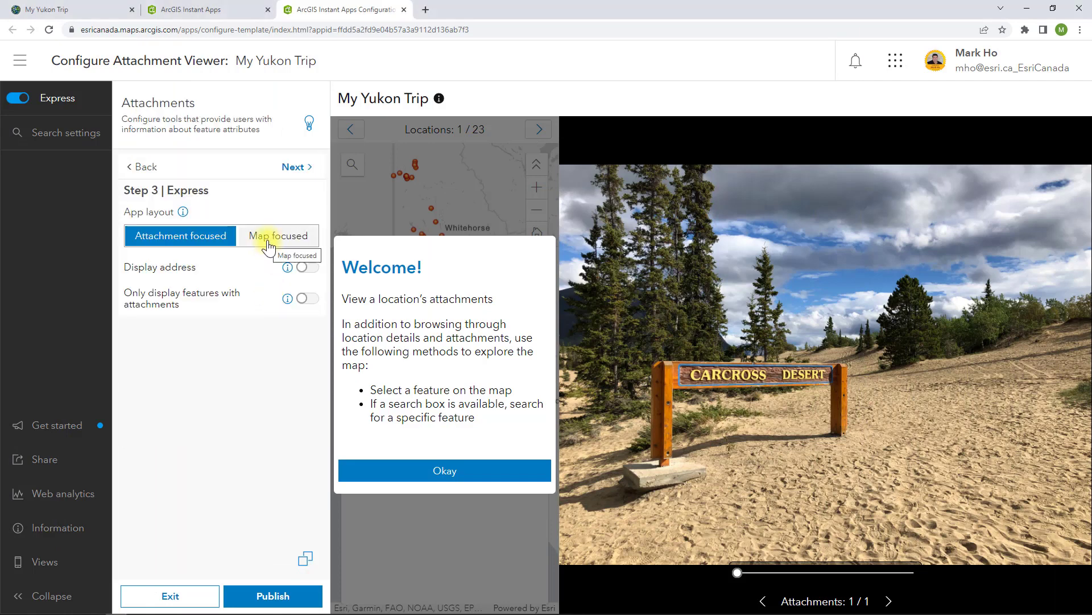
Preview the map-focused layout, viewing the steamboat photo and zooming to its location
left_click(277, 235)
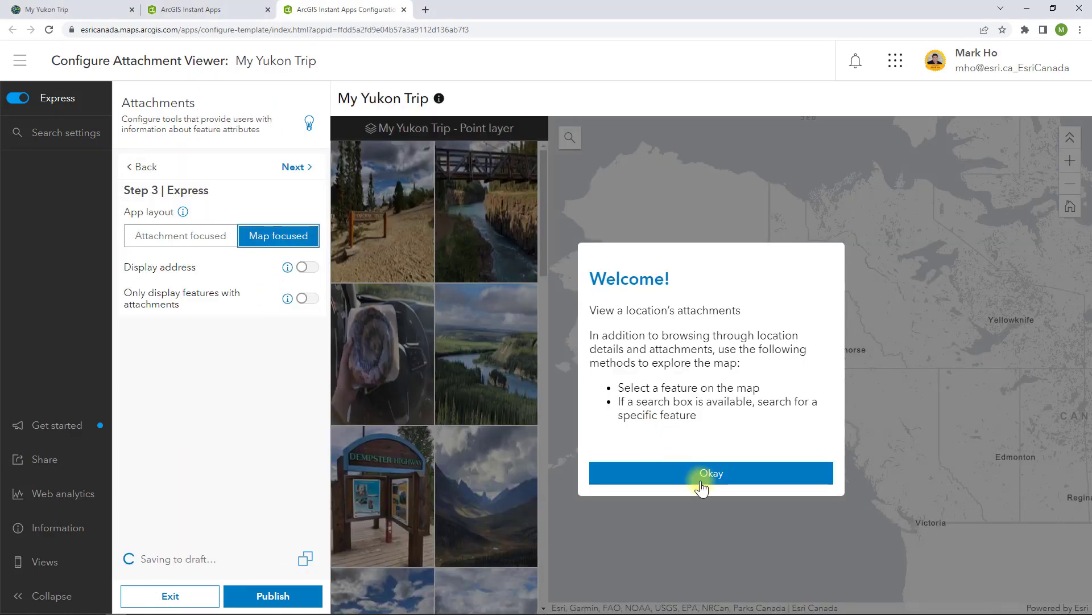
left_click(710, 472)
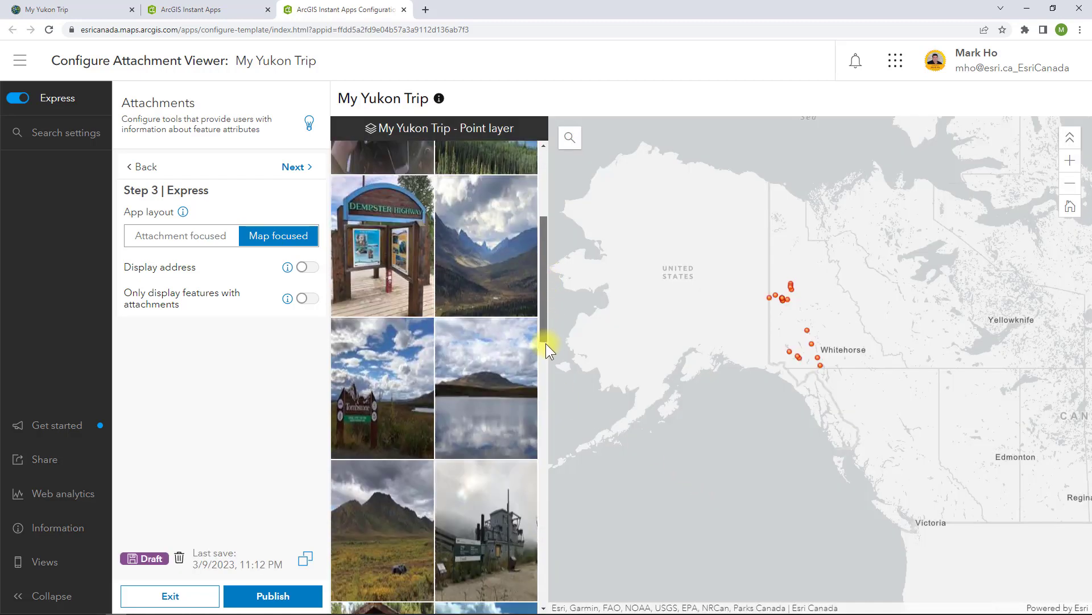
scroll("down", 3)
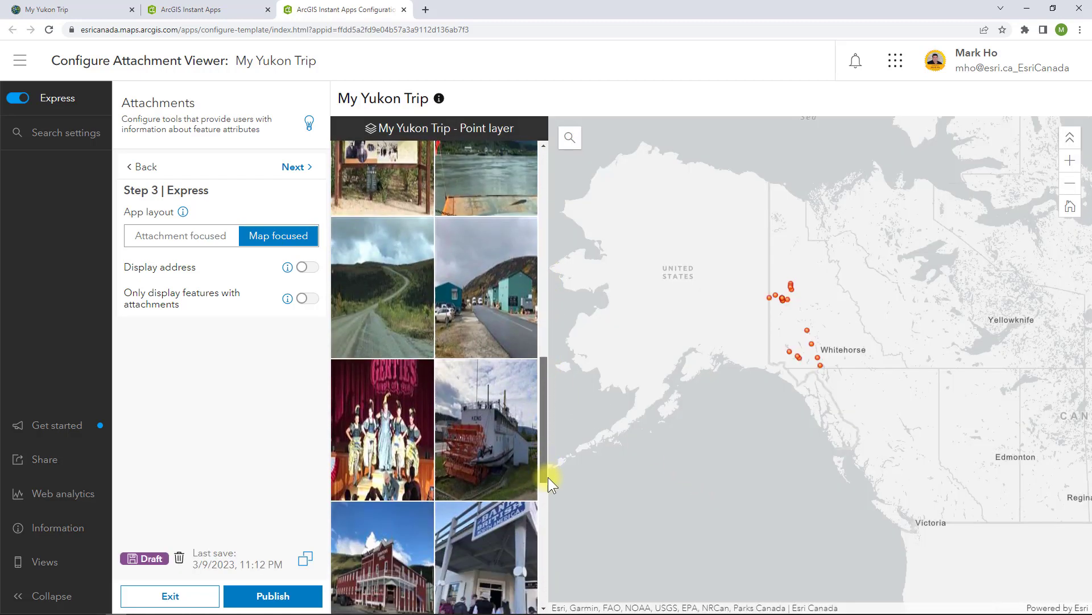
left_click(486, 429)
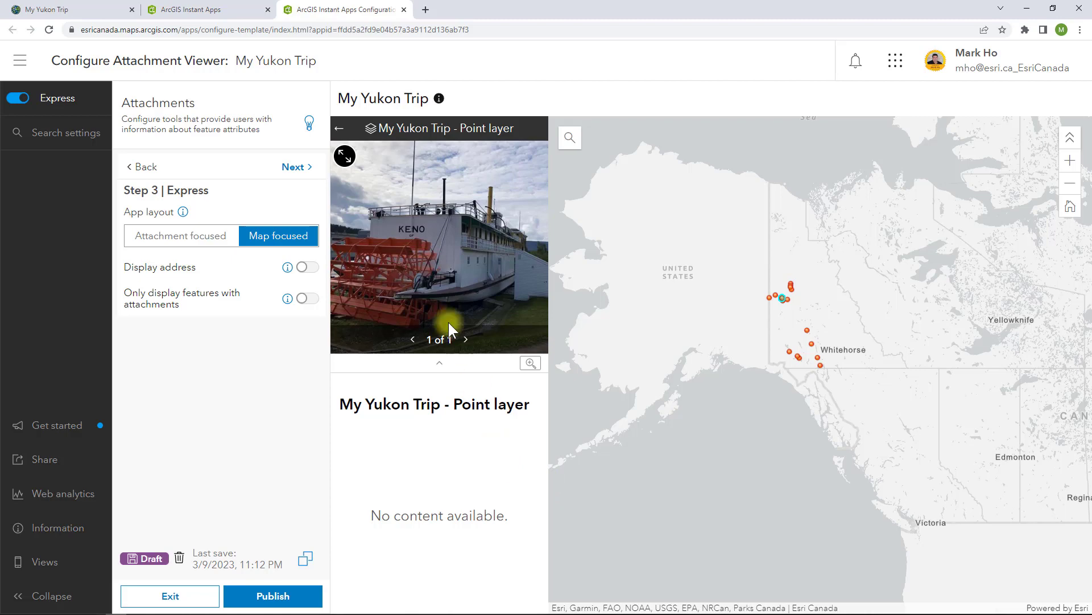
left_click(529, 362)
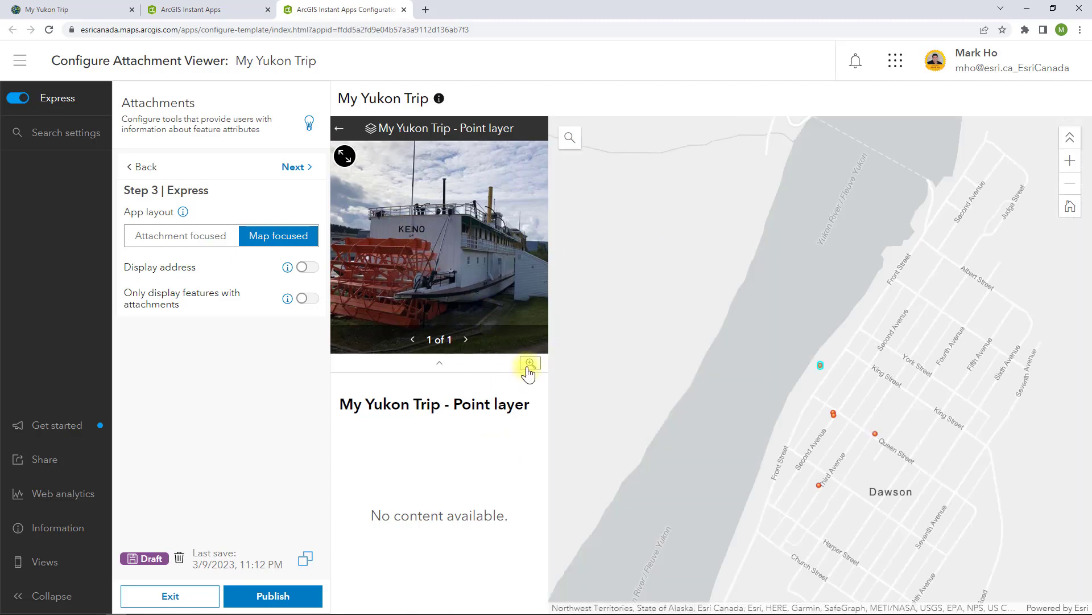
mouse_move(344, 155)
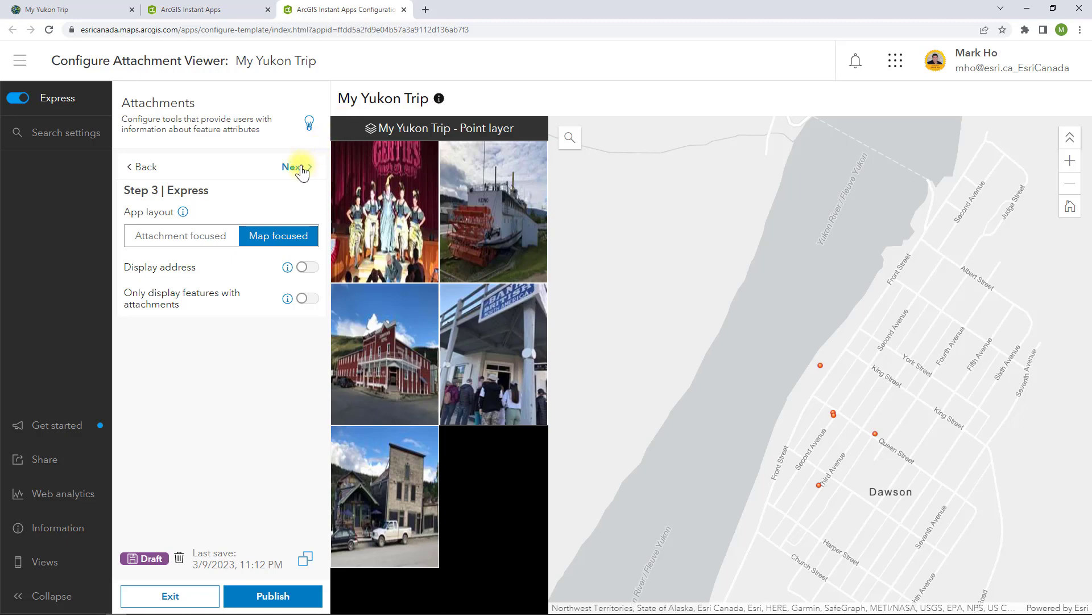
Keep the attachment-focused layout, then publish the app and confirm
left_click(181, 236)
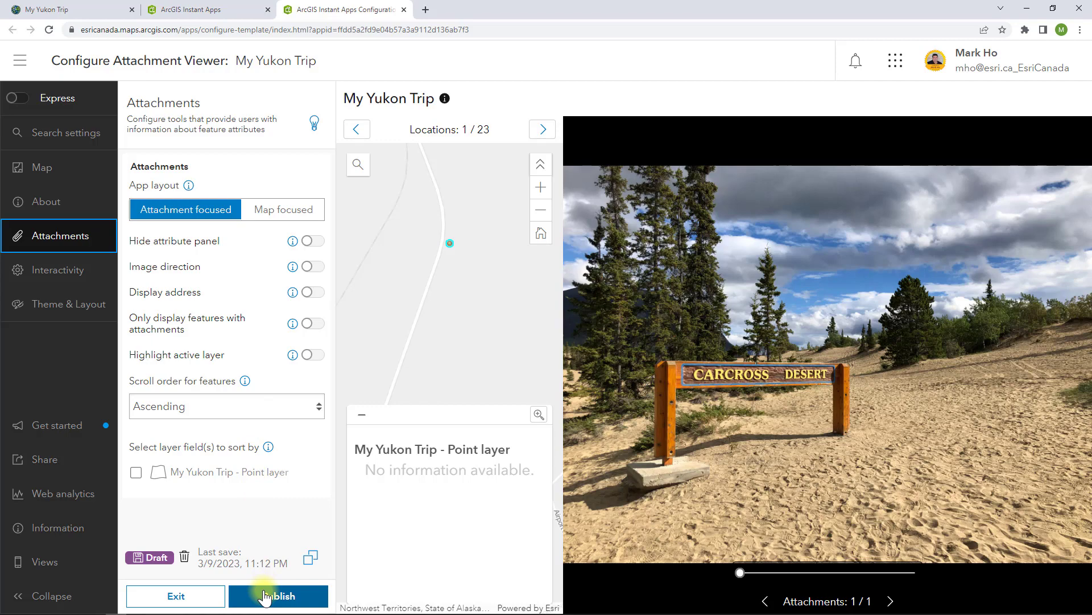
left_click(278, 595)
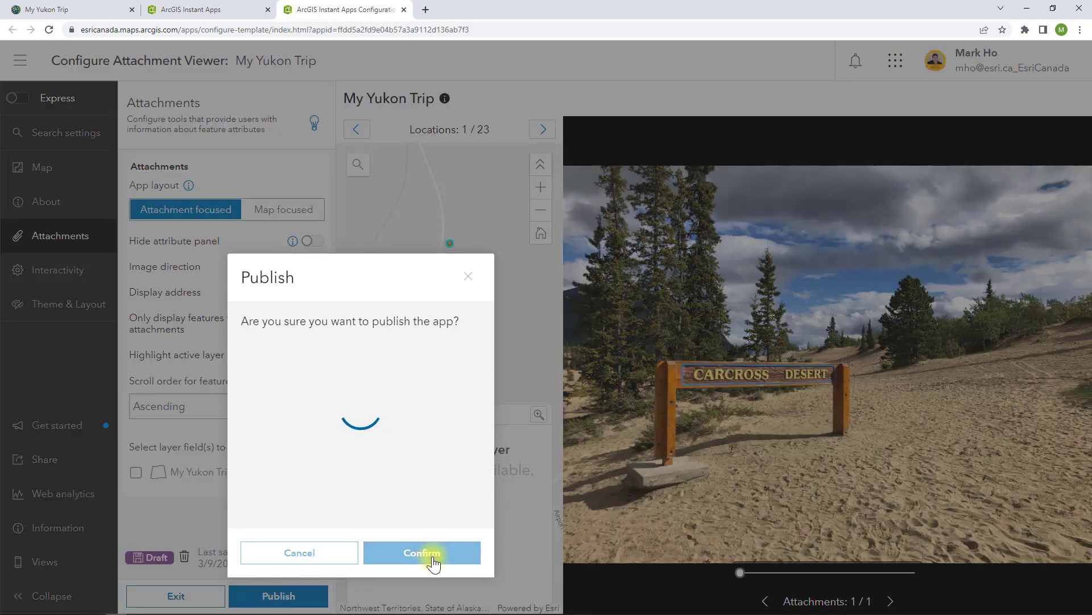
left_click(421, 552)
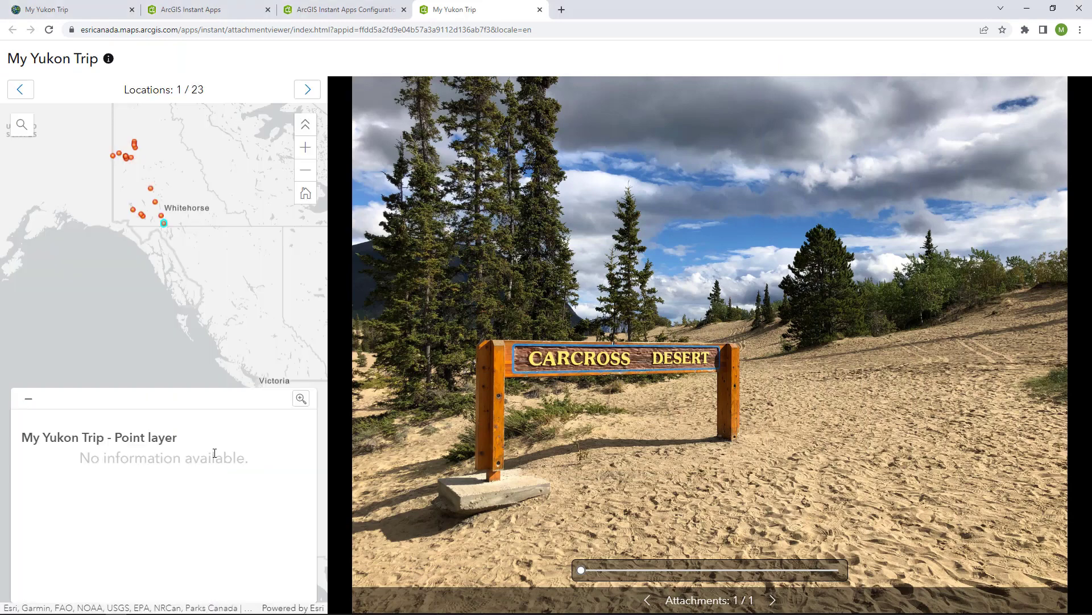
Browse map points to reach the photo west of Dawson, location 14 of 23
left_click(307, 89)
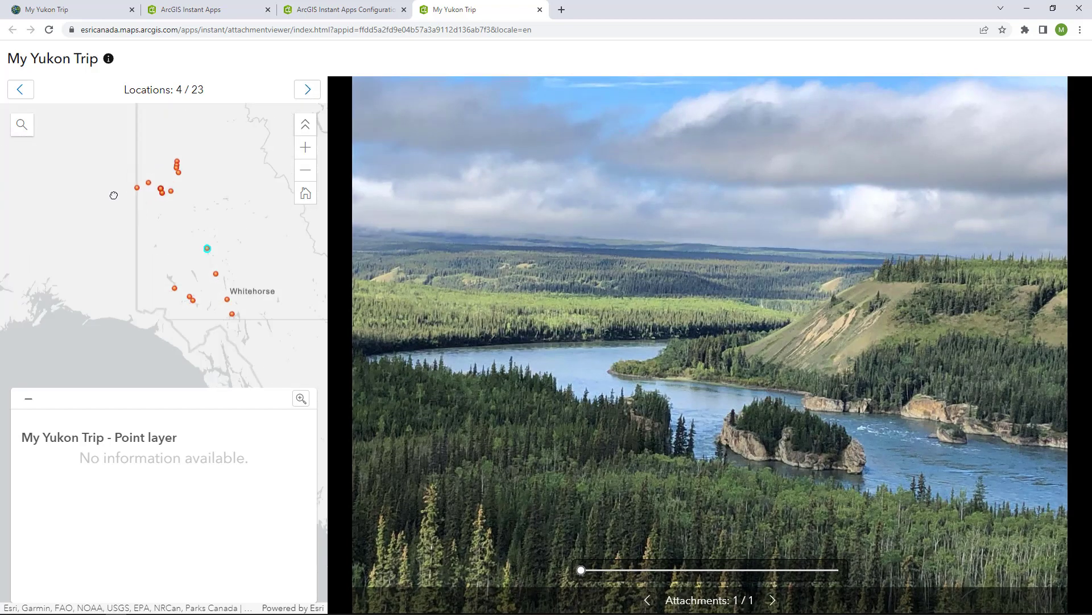
left_click(306, 89)
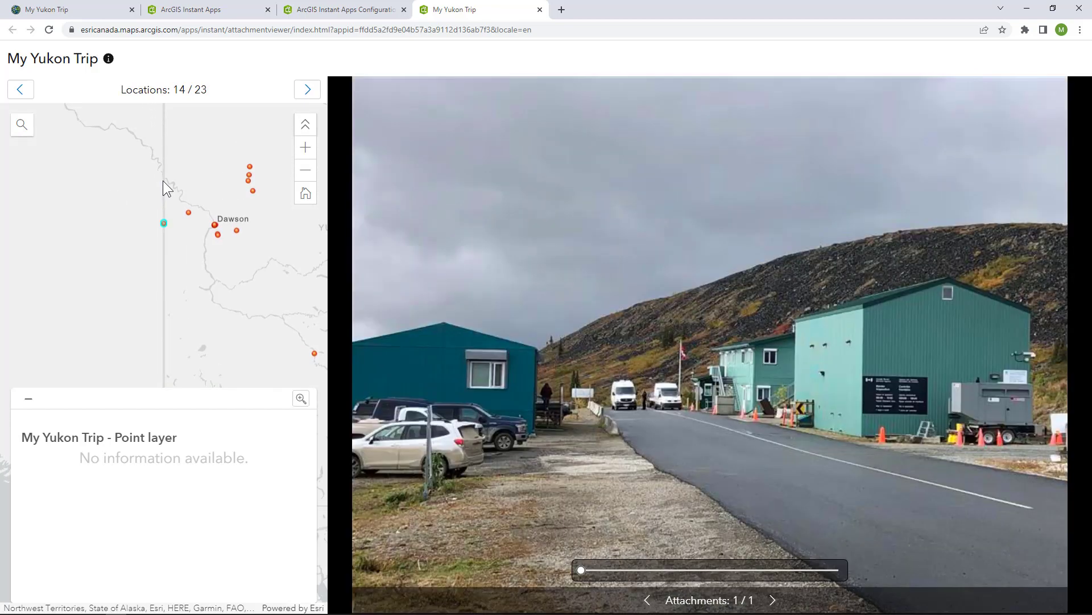